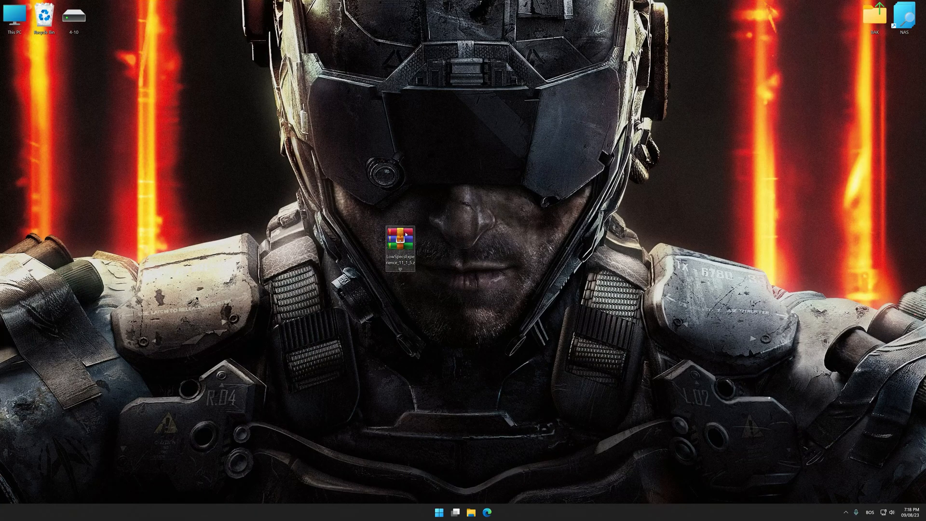
mouse_move(376, 196)
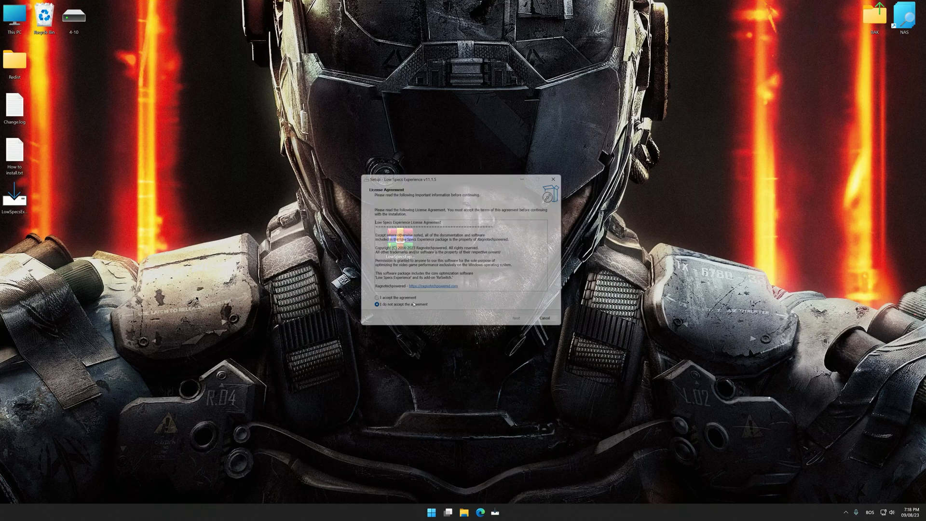
- Accept the license agreement and install Low Specs Experience with ReSwitch desktop shortcuts
click(515, 318)
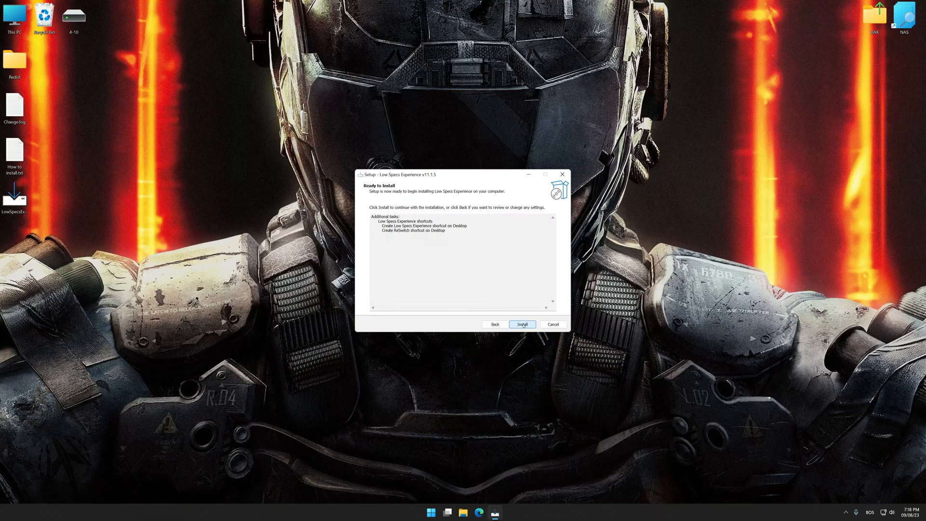
click(522, 324)
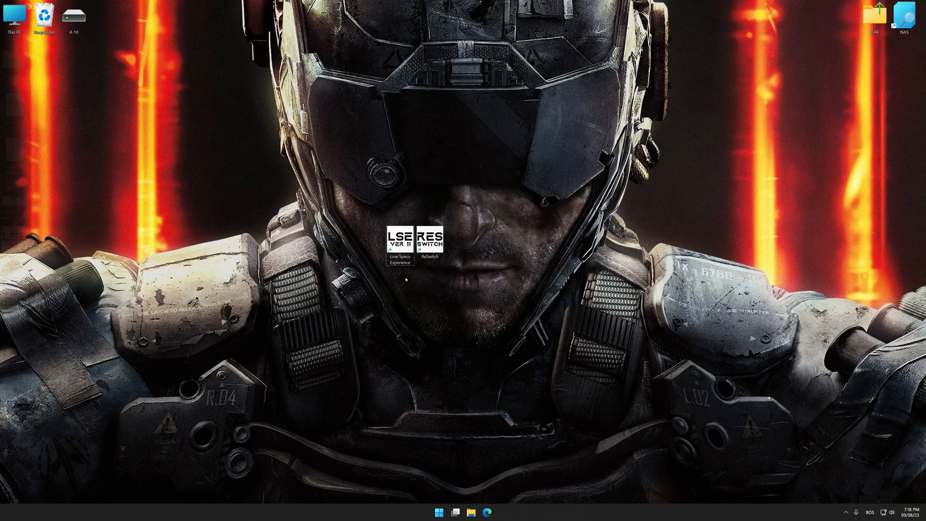
- Launch Low Specs Experience and select Call of Duty: Black Ops 3 in the Optimization Catalog
double_click(399, 239)
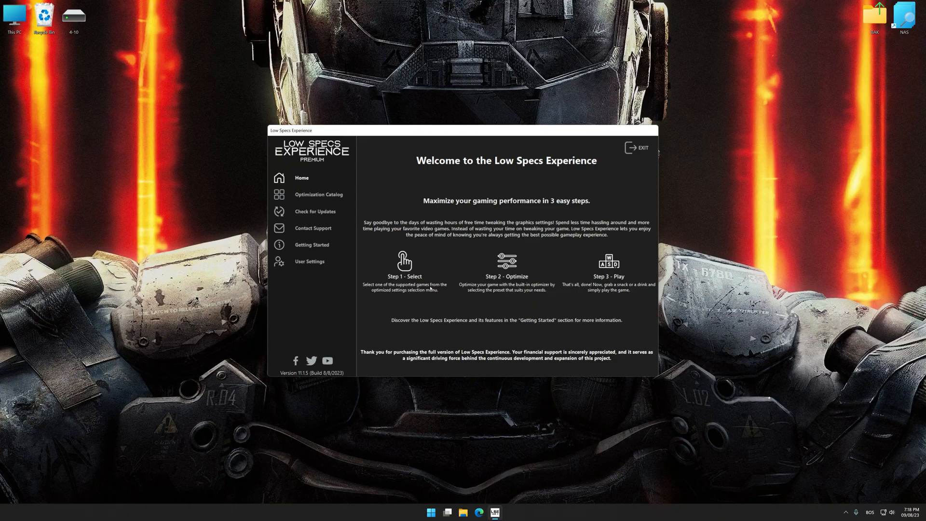
click(319, 194)
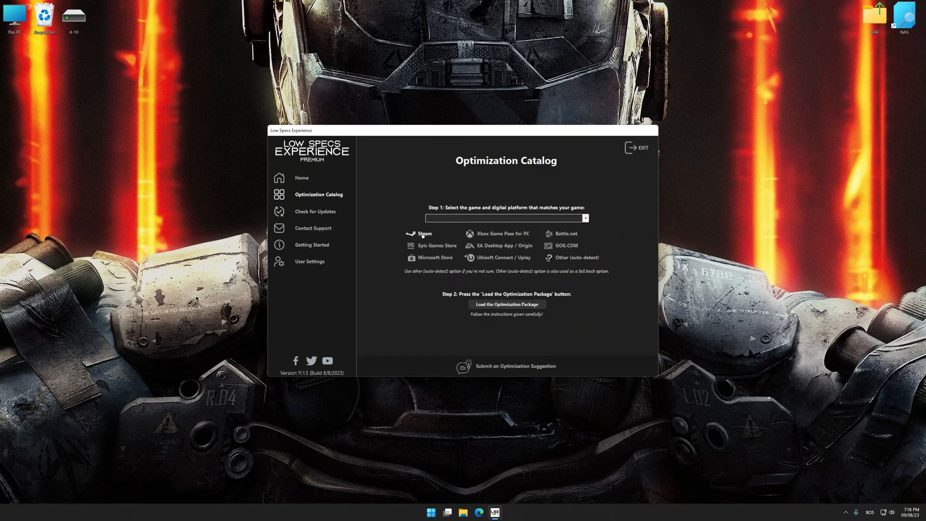
click(584, 218)
text(Call of Cthulhu)
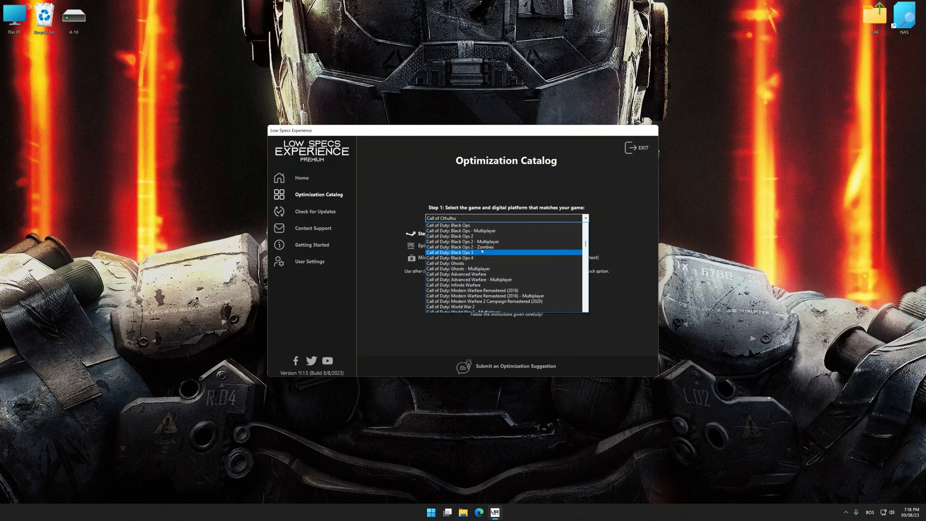
click(454, 253)
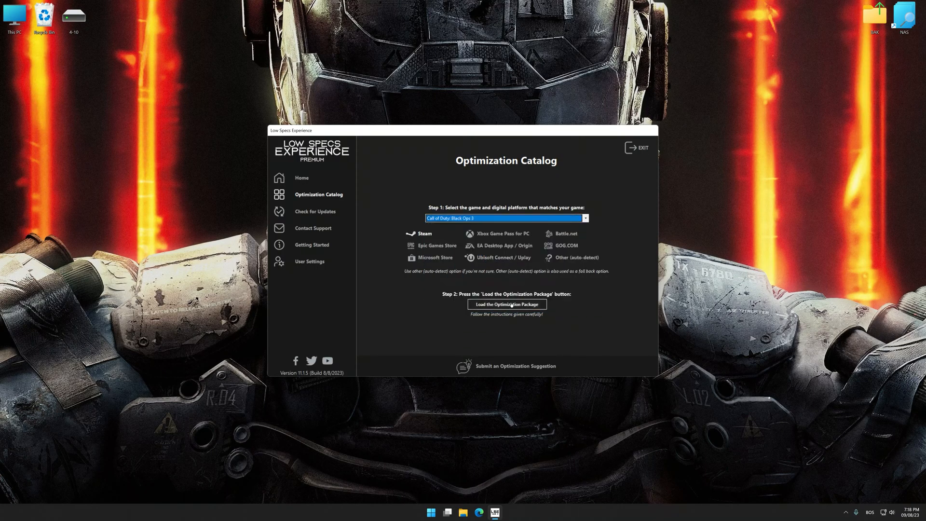
- Load the optimization package and point it to the Call of Duty Black Ops III folder
click(506, 305)
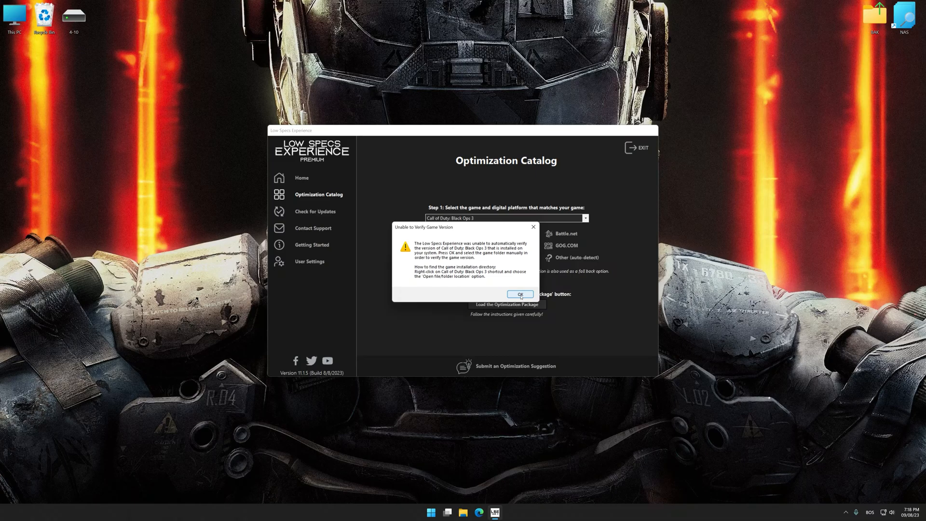
click(519, 294)
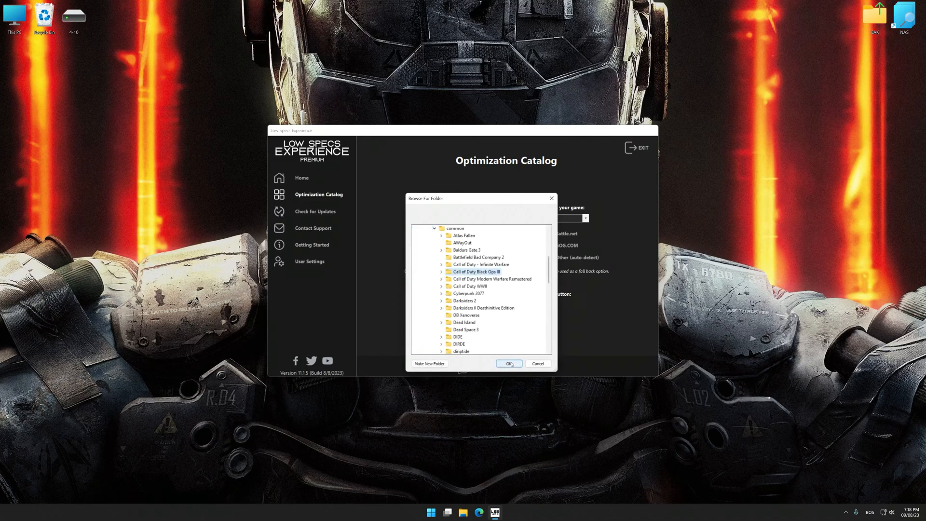
click(509, 363)
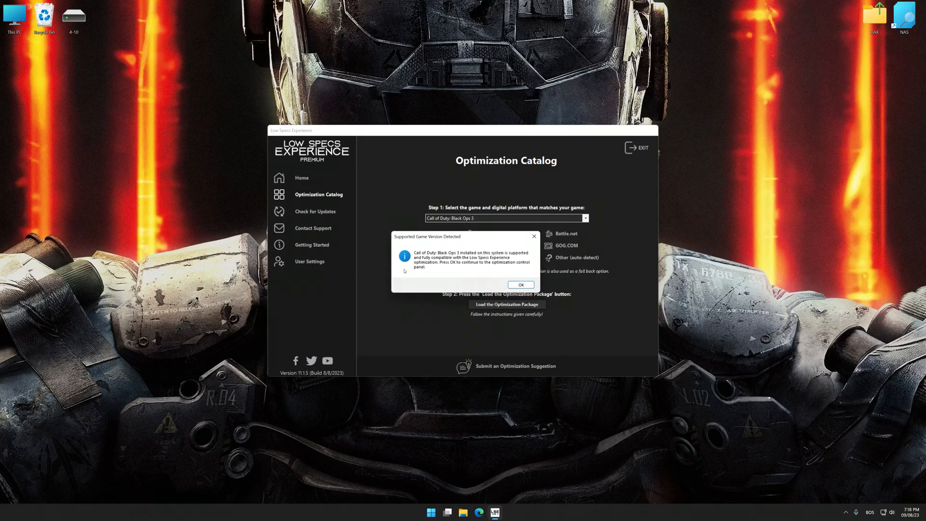
mouse_move(520, 285)
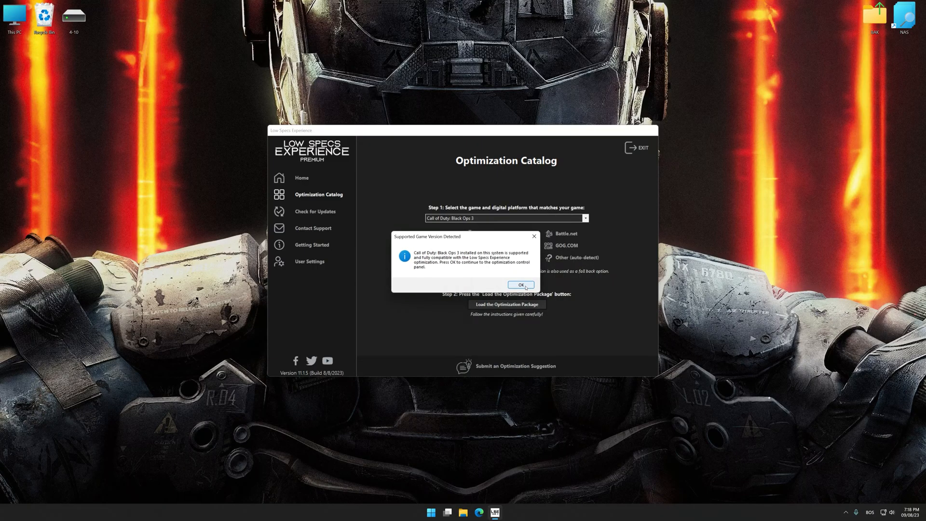
- Apply Optimized Settings with the Balanced preset at 3840 x 2160 resolution
click(519, 285)
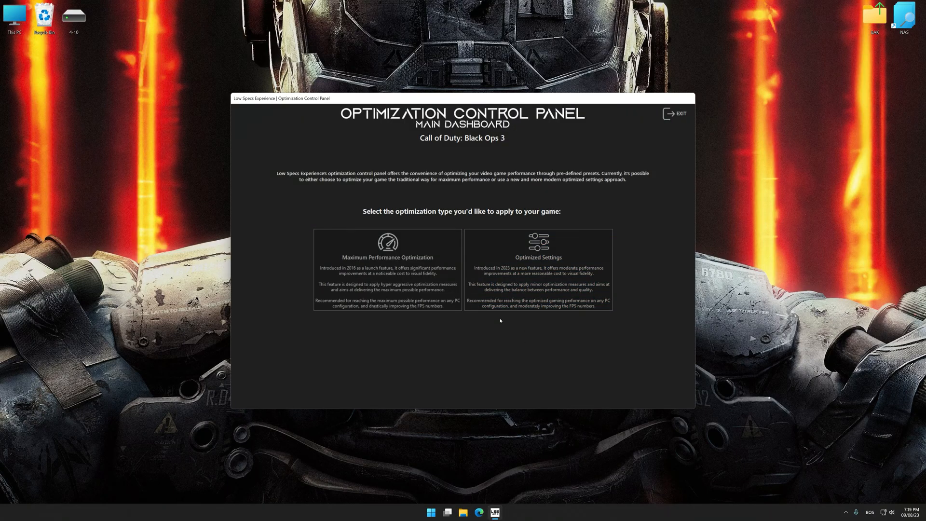
mouse_move(485, 331)
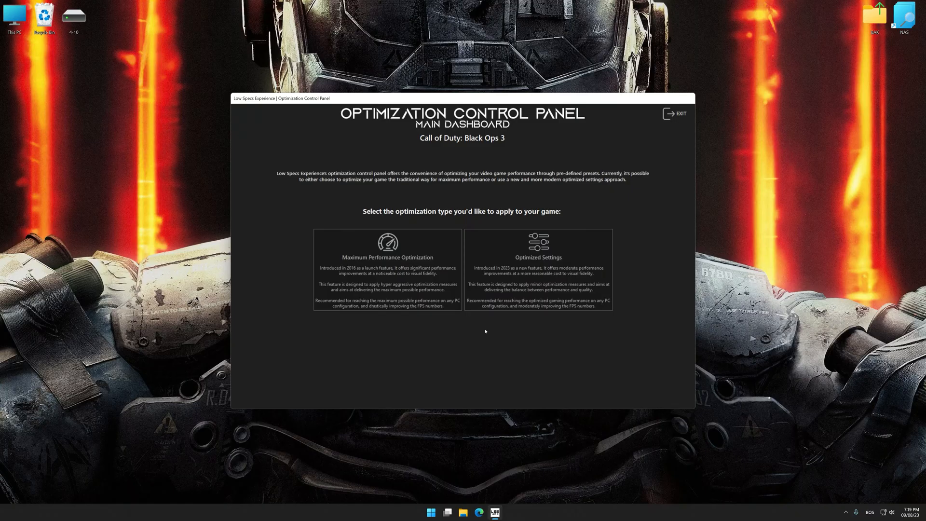
click(538, 271)
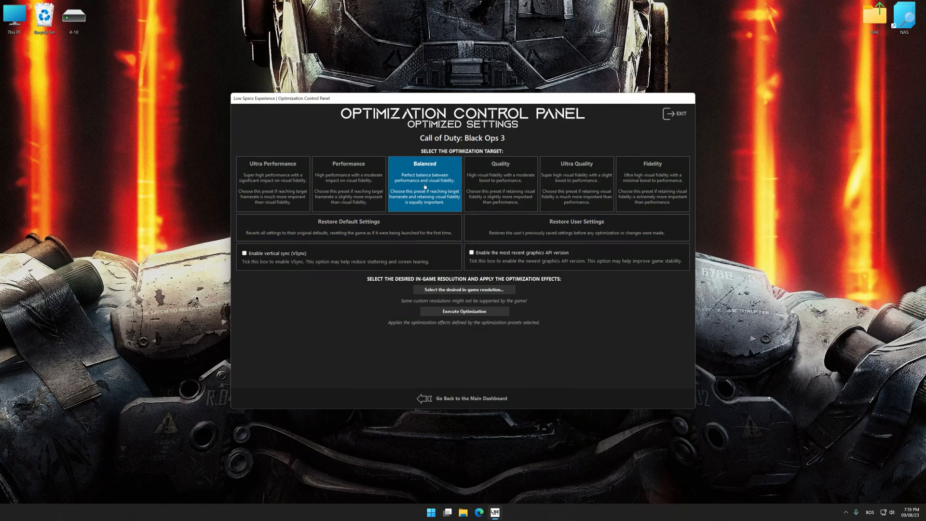
click(463, 289)
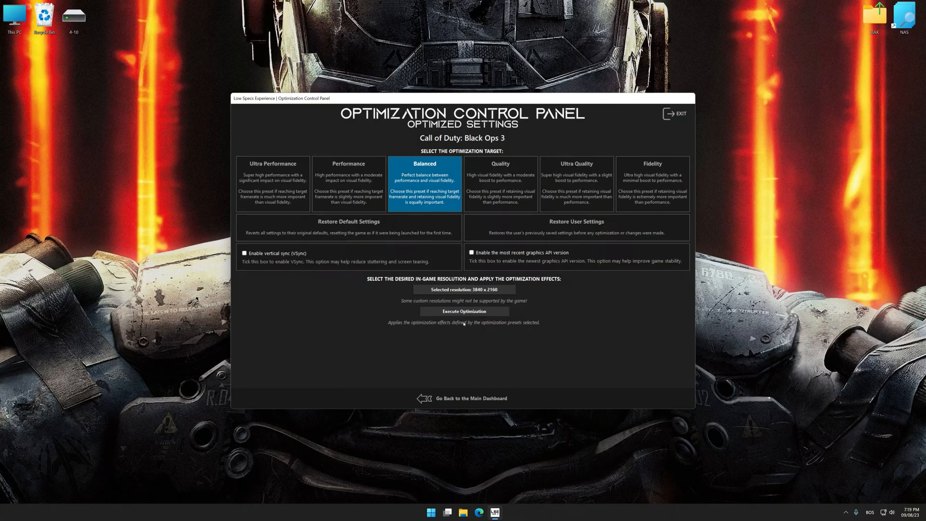
mouse_move(463, 311)
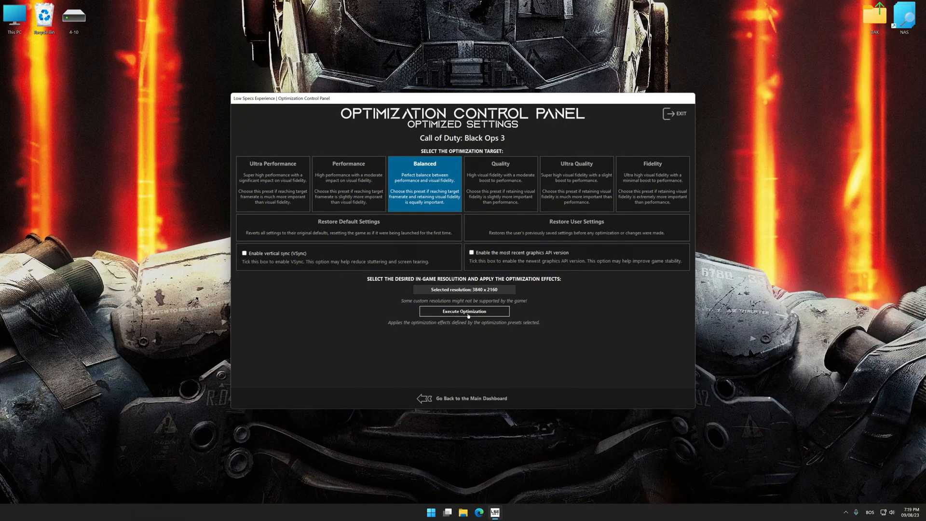
click(463, 311)
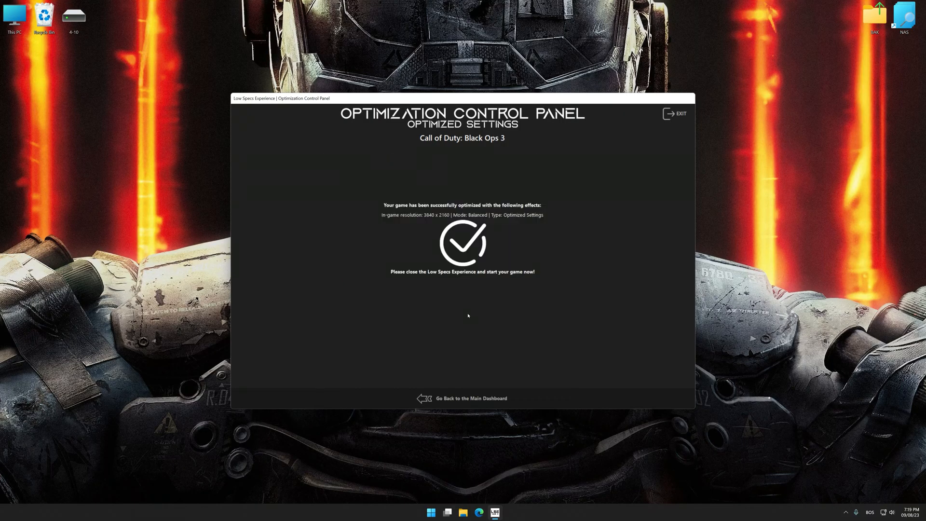
mouse_move(468, 398)
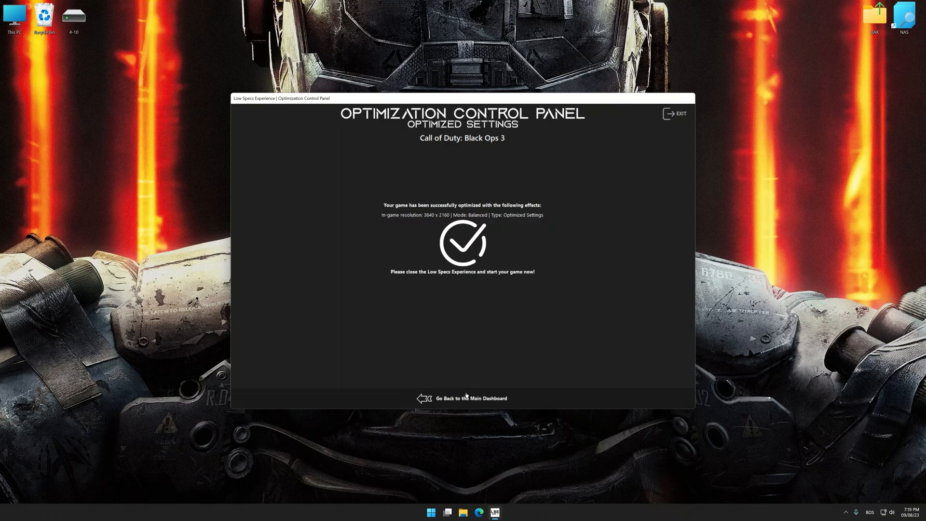
- Go back from the presets and restore Black Ops 3's backed-up user settings
click(471, 398)
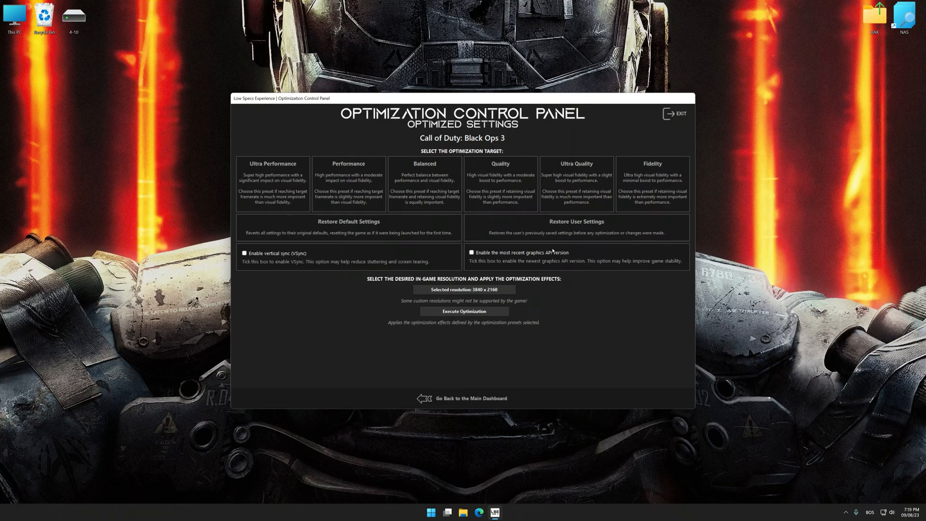
click(576, 221)
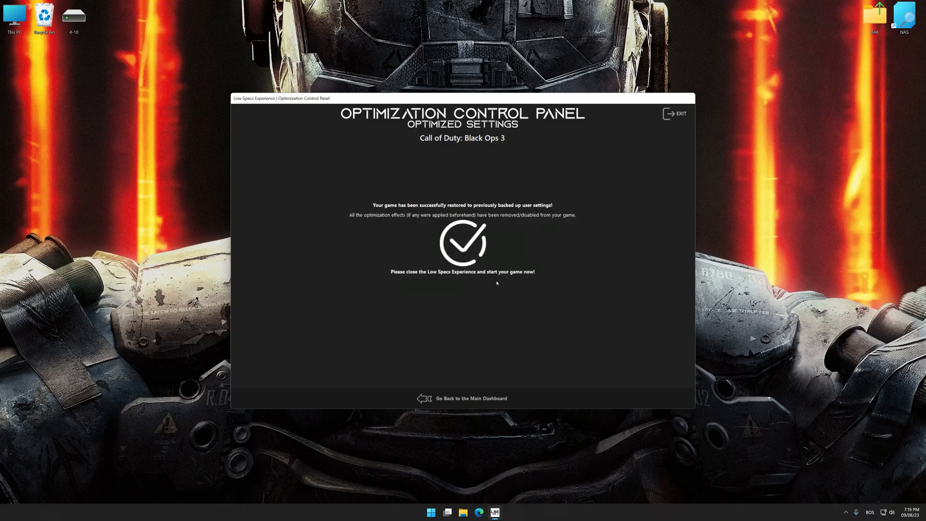